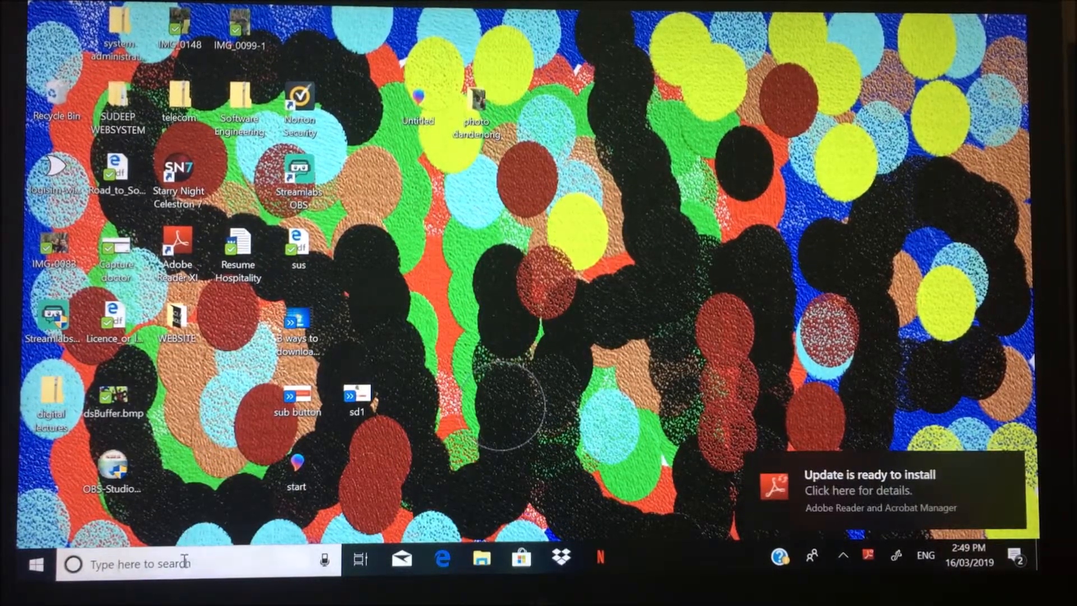
Launch the Settings app from the taskbar search by entering 'se'.
{"action": "type", "text": "se"}
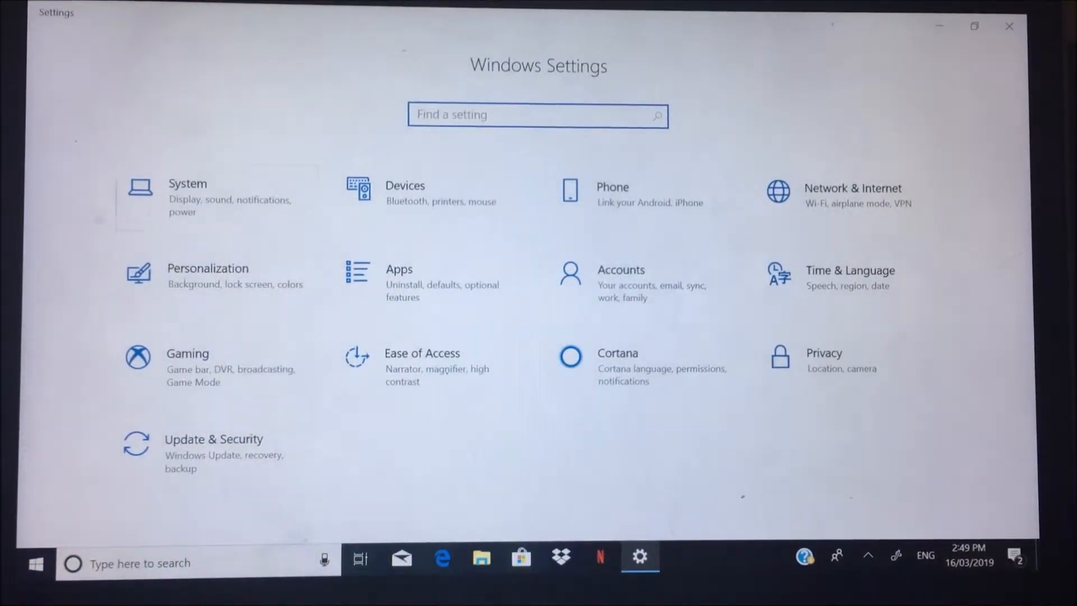
{"action": "mouse_move", "coordinate": [208, 460]}
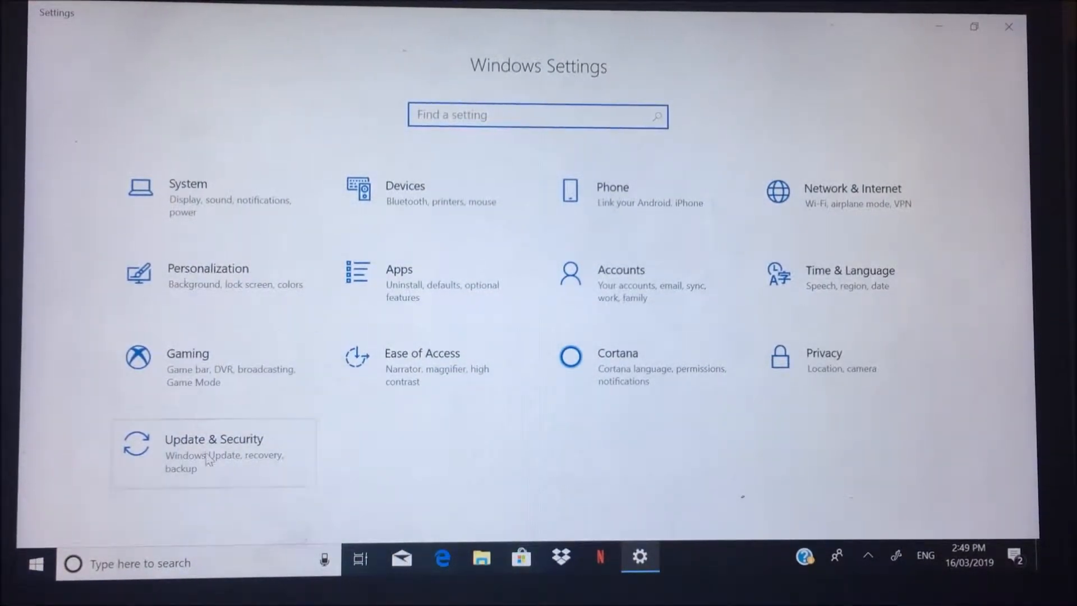
Reach the Recovery page under Update & Security.
{"action": "left_click", "coordinate": [213, 440]}
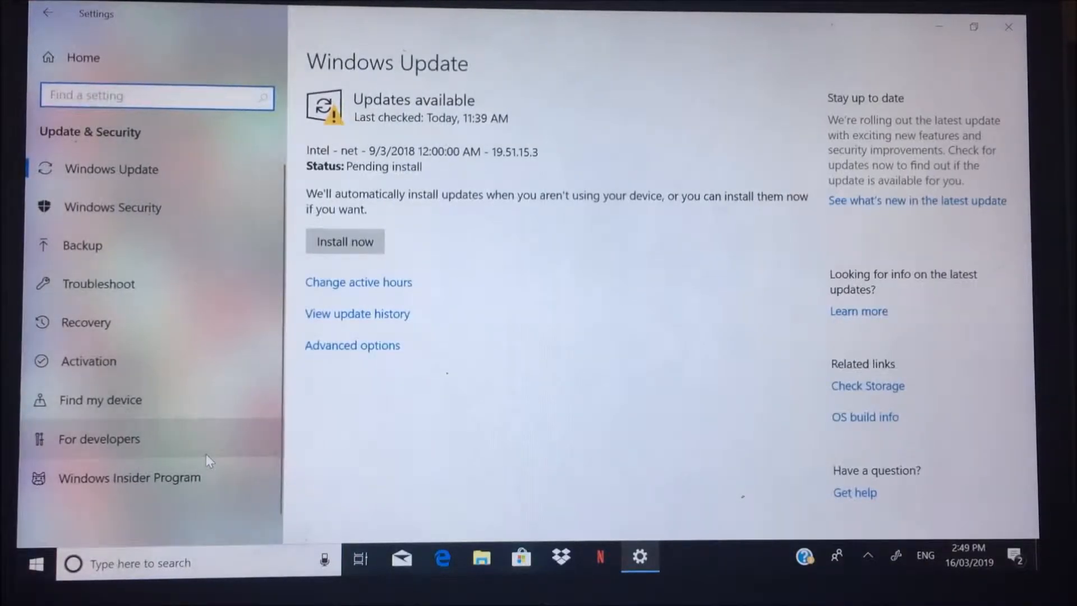
{"action": "mouse_move", "coordinate": [187, 339]}
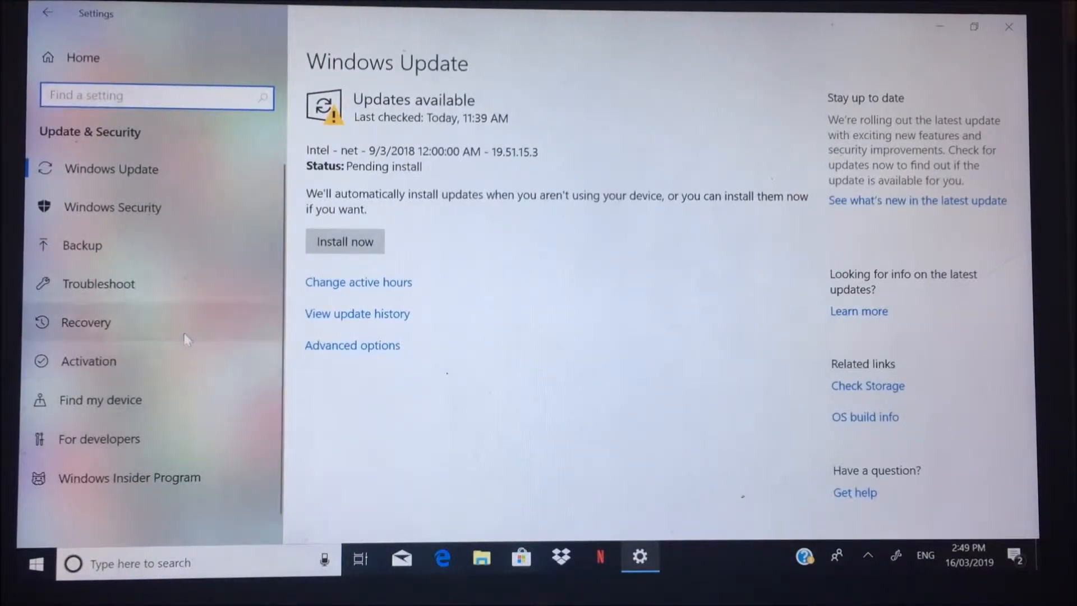
{"action": "mouse_move", "coordinate": [178, 324]}
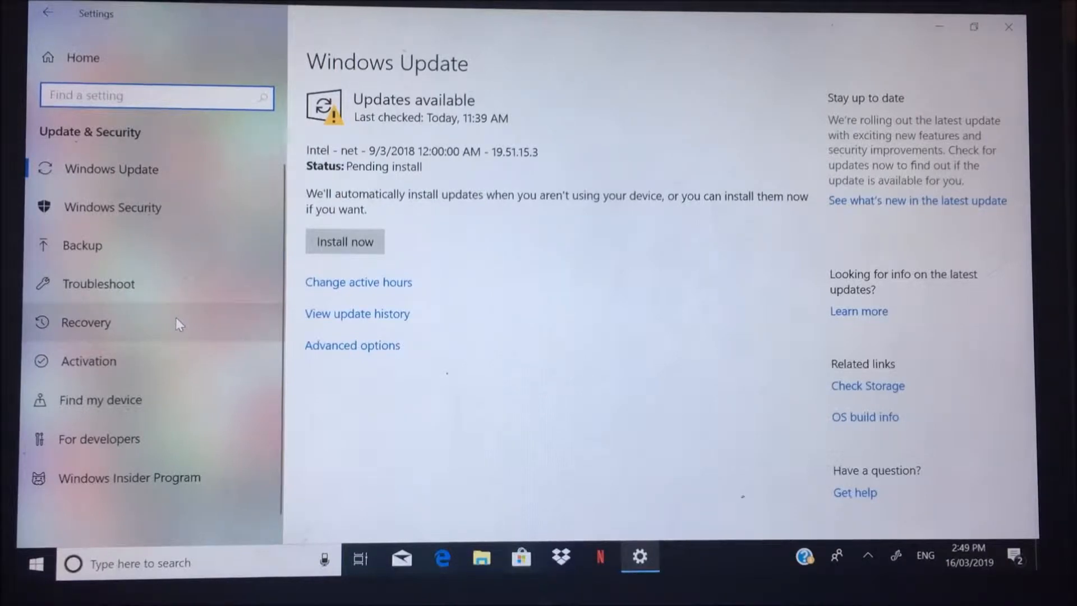
{"action": "left_click", "coordinate": [87, 323]}
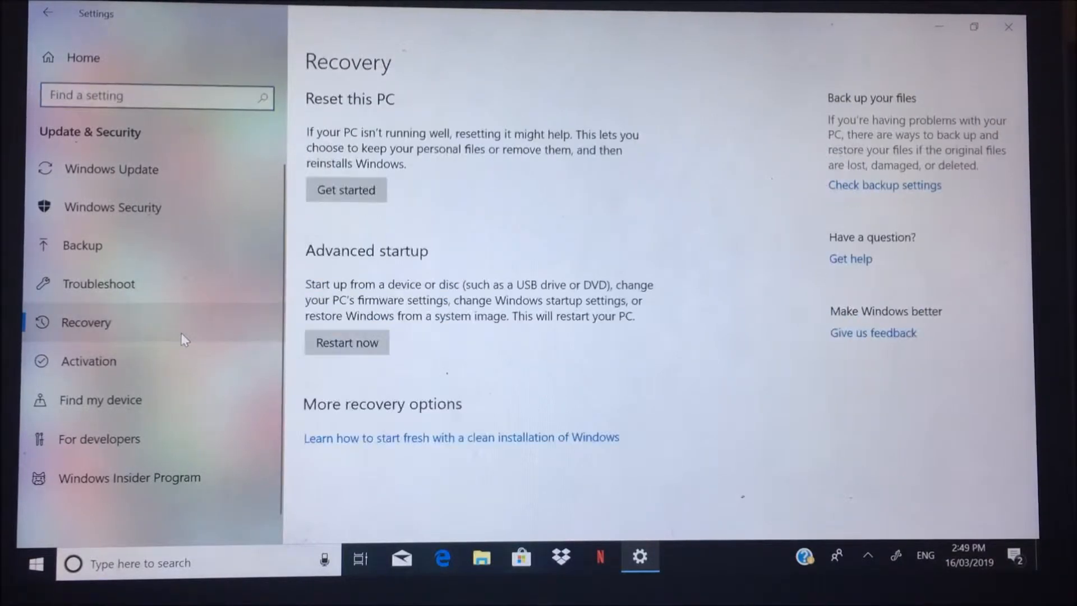
{"action": "mouse_move", "coordinate": [418, 118]}
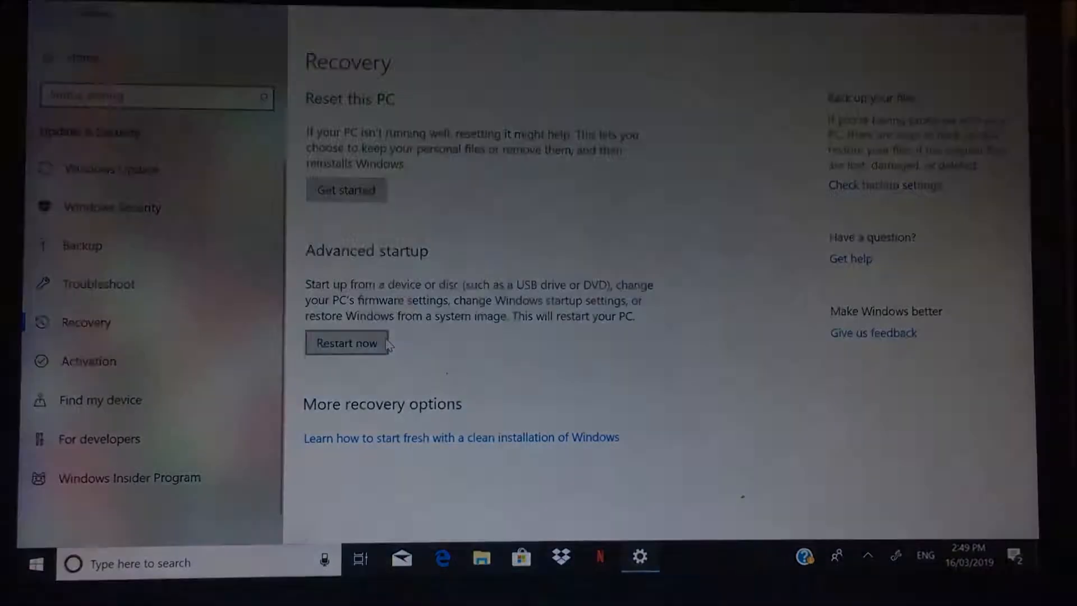
Restart the PC into advanced startup via Restart now.
{"action": "left_click", "coordinate": [346, 343]}
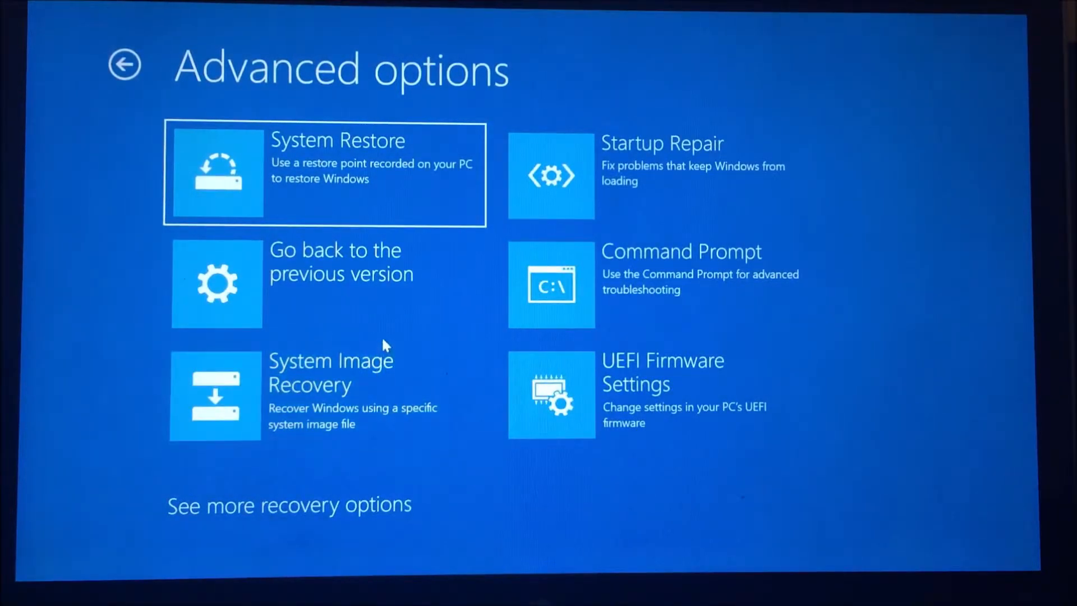
{"action": "mouse_move", "coordinate": [399, 438]}
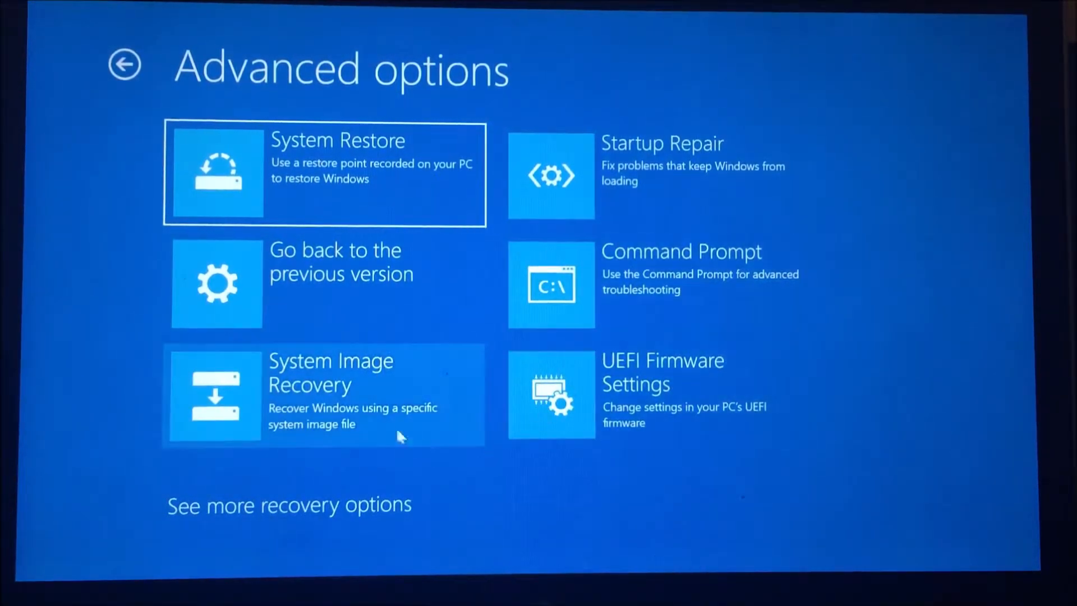
{"action": "mouse_move", "coordinate": [579, 363]}
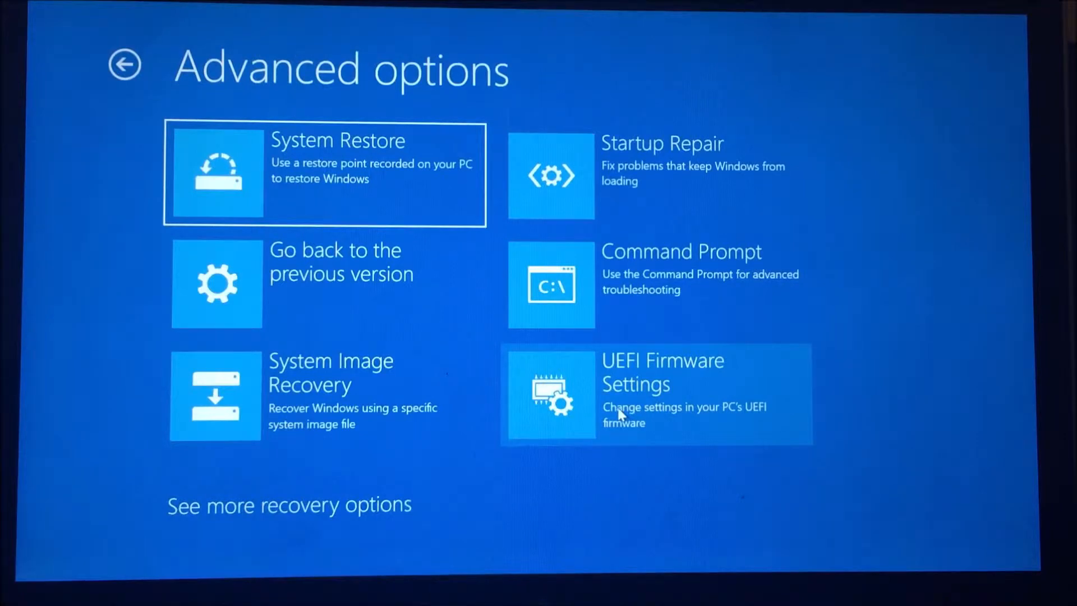
Choose UEFI Firmware Settings and restart into the firmware setup utility.
{"action": "left_click", "coordinate": [655, 394]}
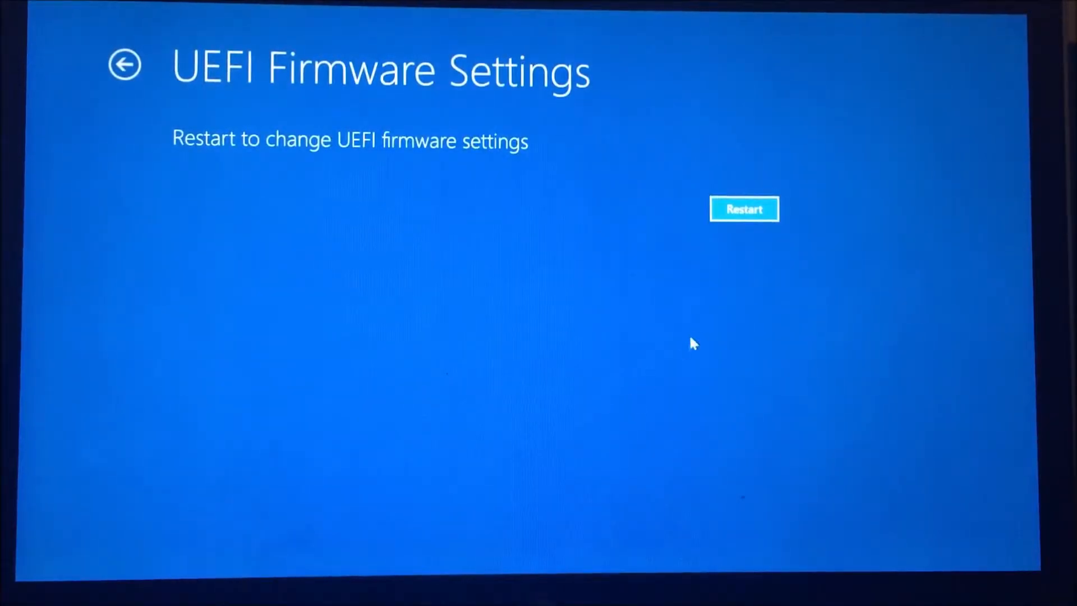
{"action": "left_click", "coordinate": [745, 210]}
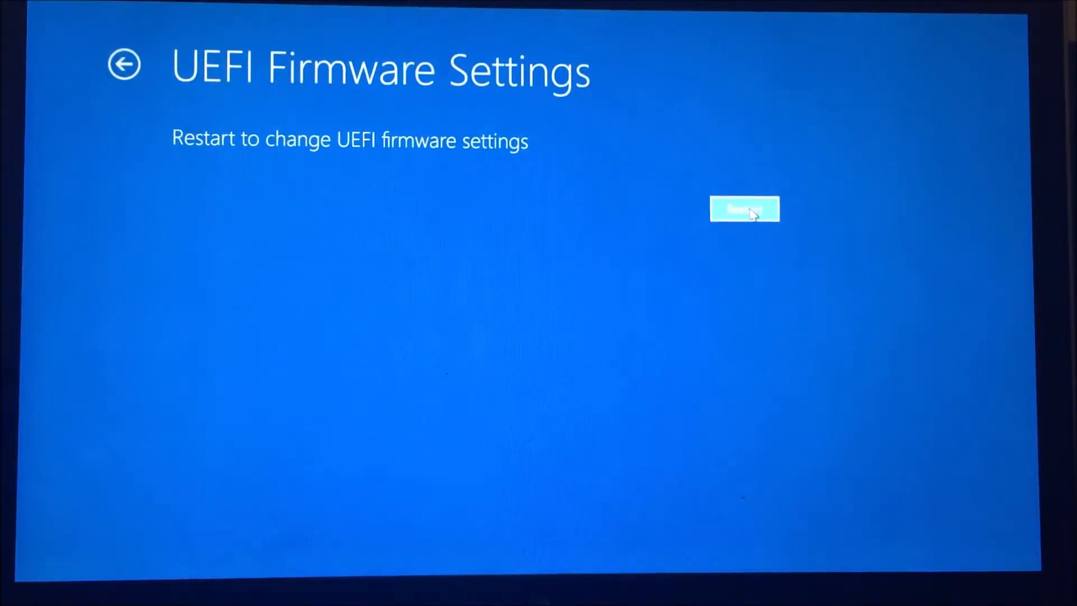
{"action": "left_click", "coordinate": [745, 209]}
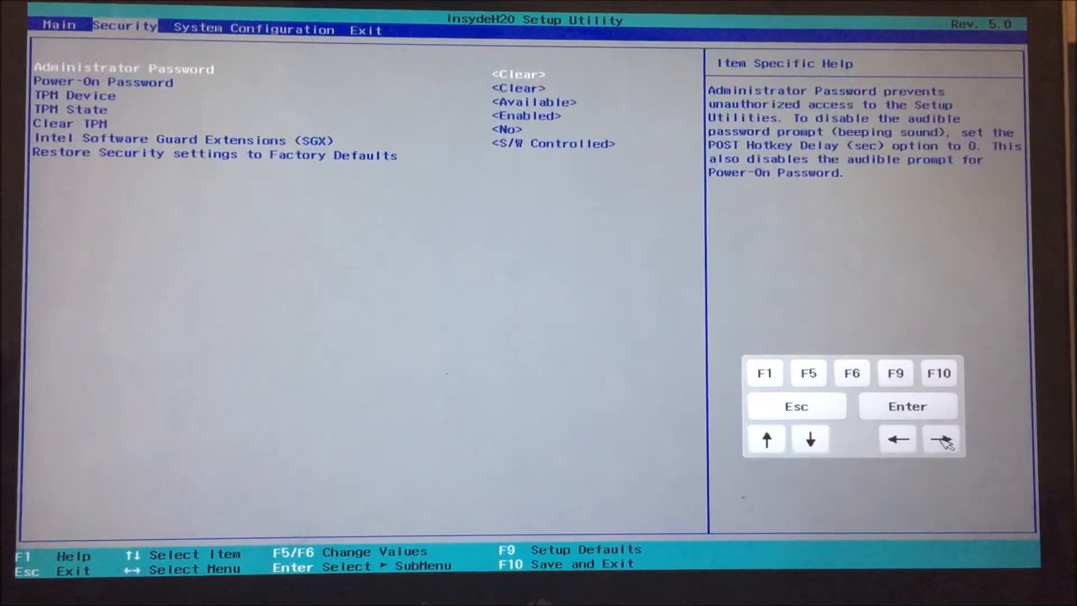
Move from the Security tab to the System Configuration tab.
{"action": "left_click", "coordinate": [944, 440]}
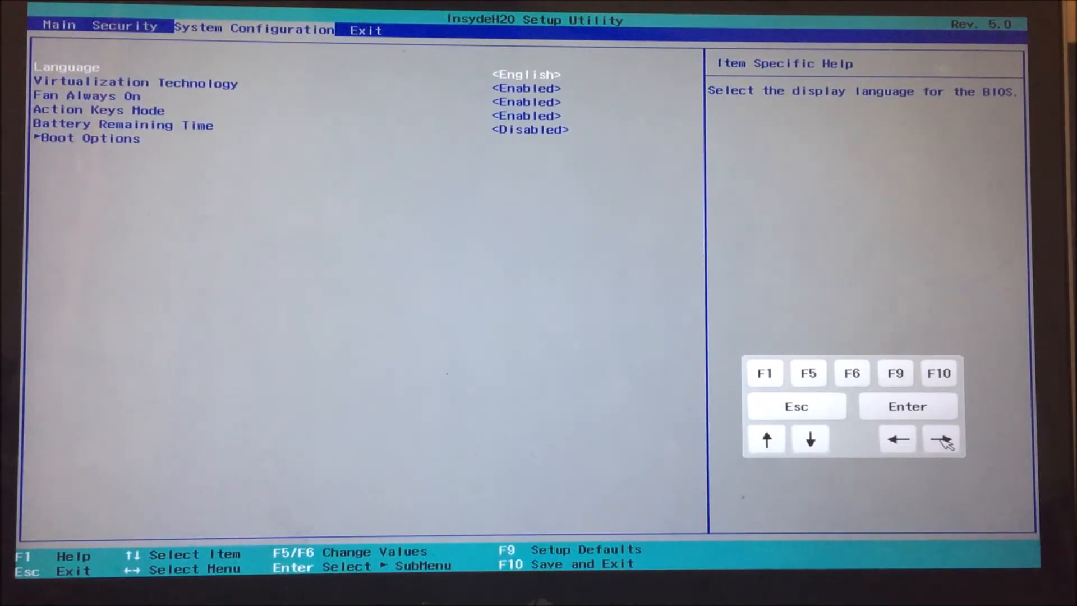
{"action": "mouse_move", "coordinate": [231, 211]}
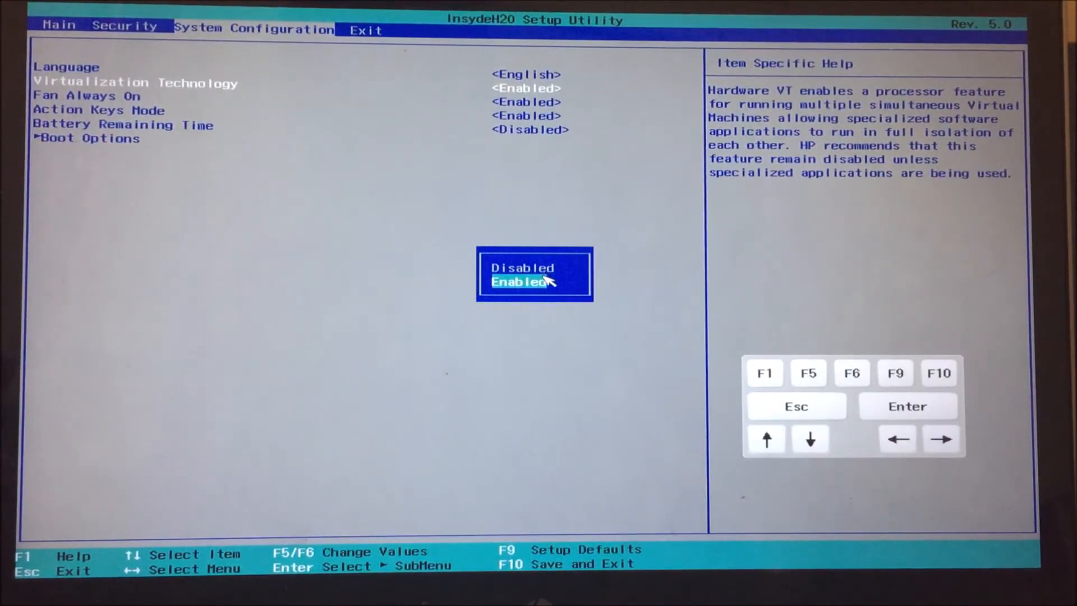
Set Virtualization Technology to Enabled and request Save and Exit with F10.
{"action": "left_click", "coordinate": [526, 282]}
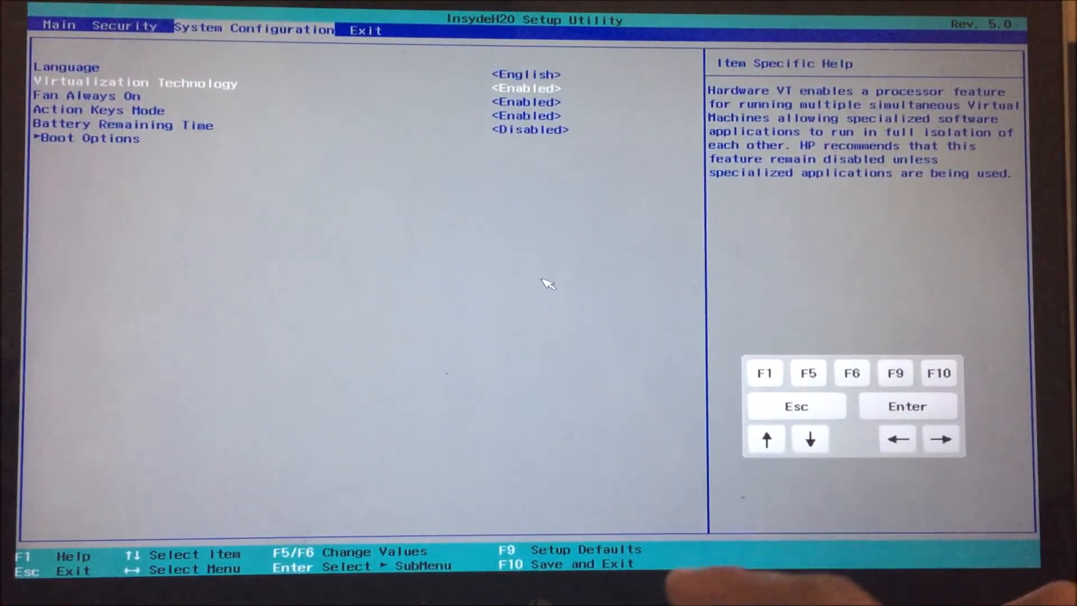
{"action": "key", "text": "F10"}
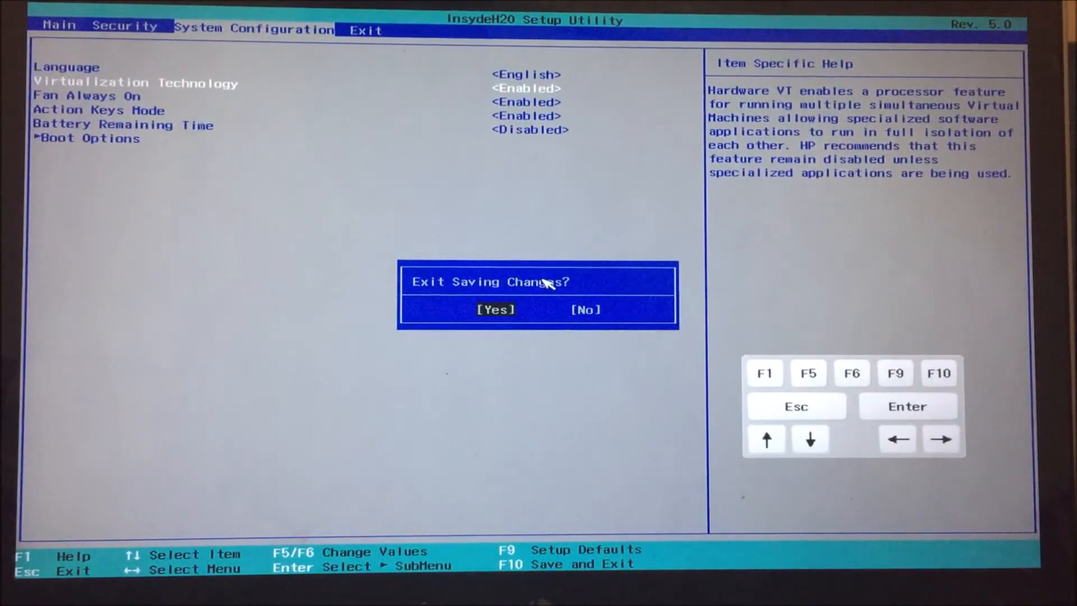